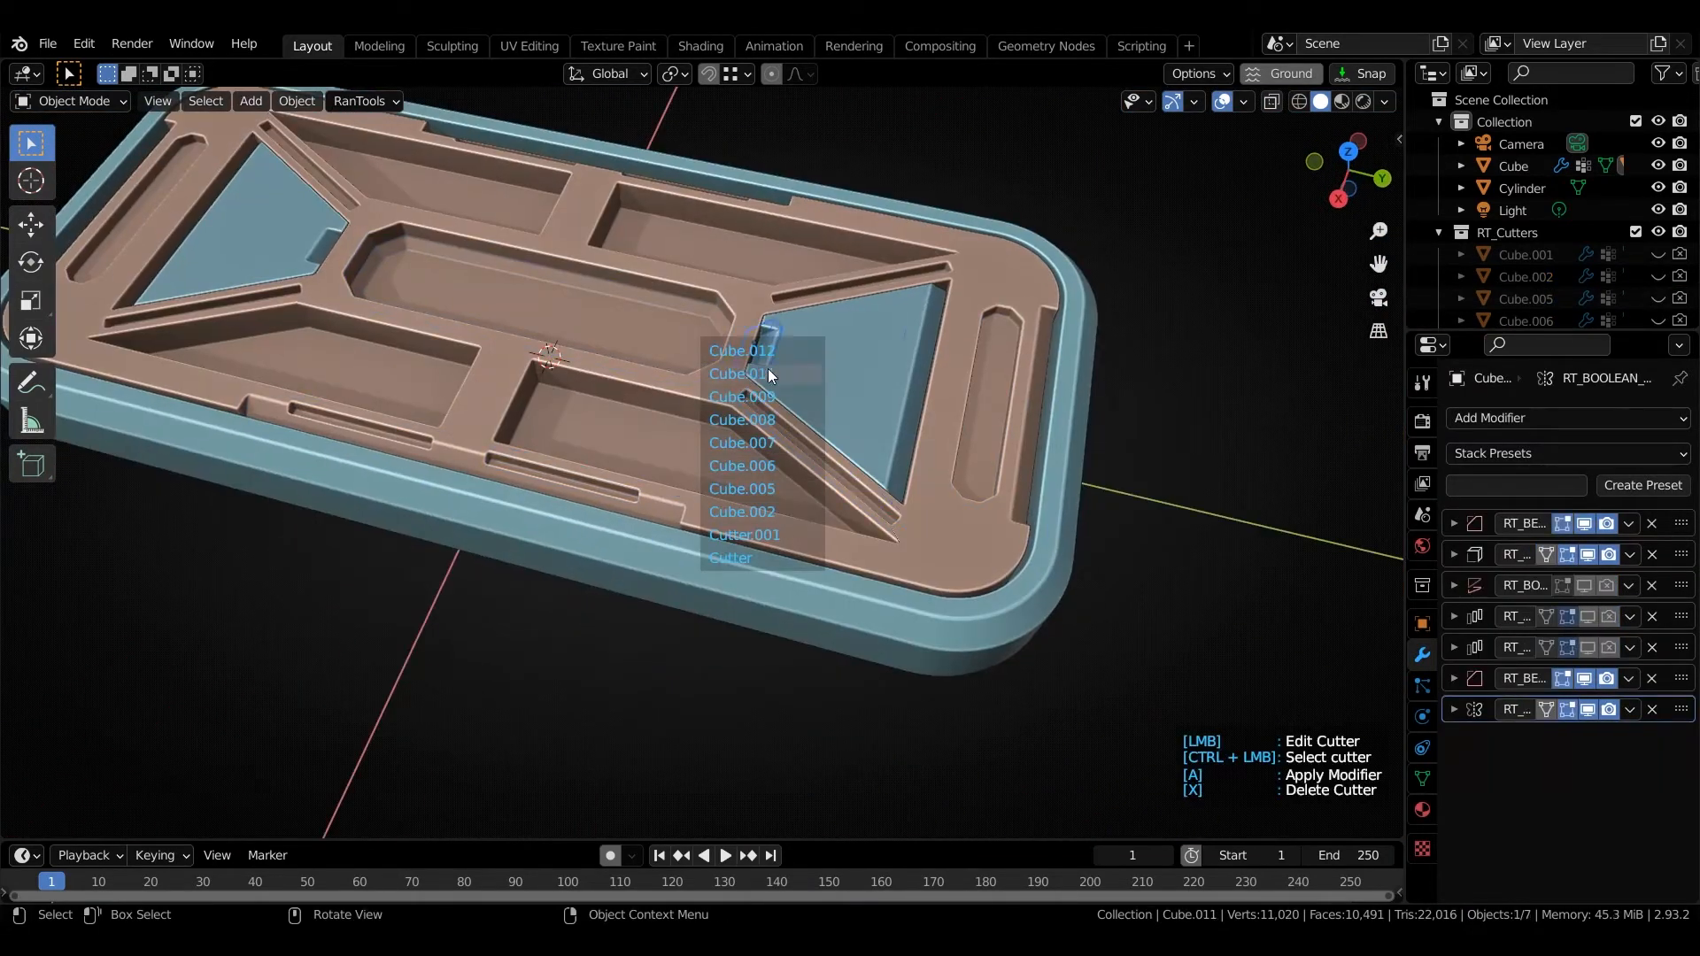
Step: Edit the Cube.005 and Cube.008 cutters from the RanTools cutter list, then exit it
{"action": "left_click", "coordinate": [742, 488]}
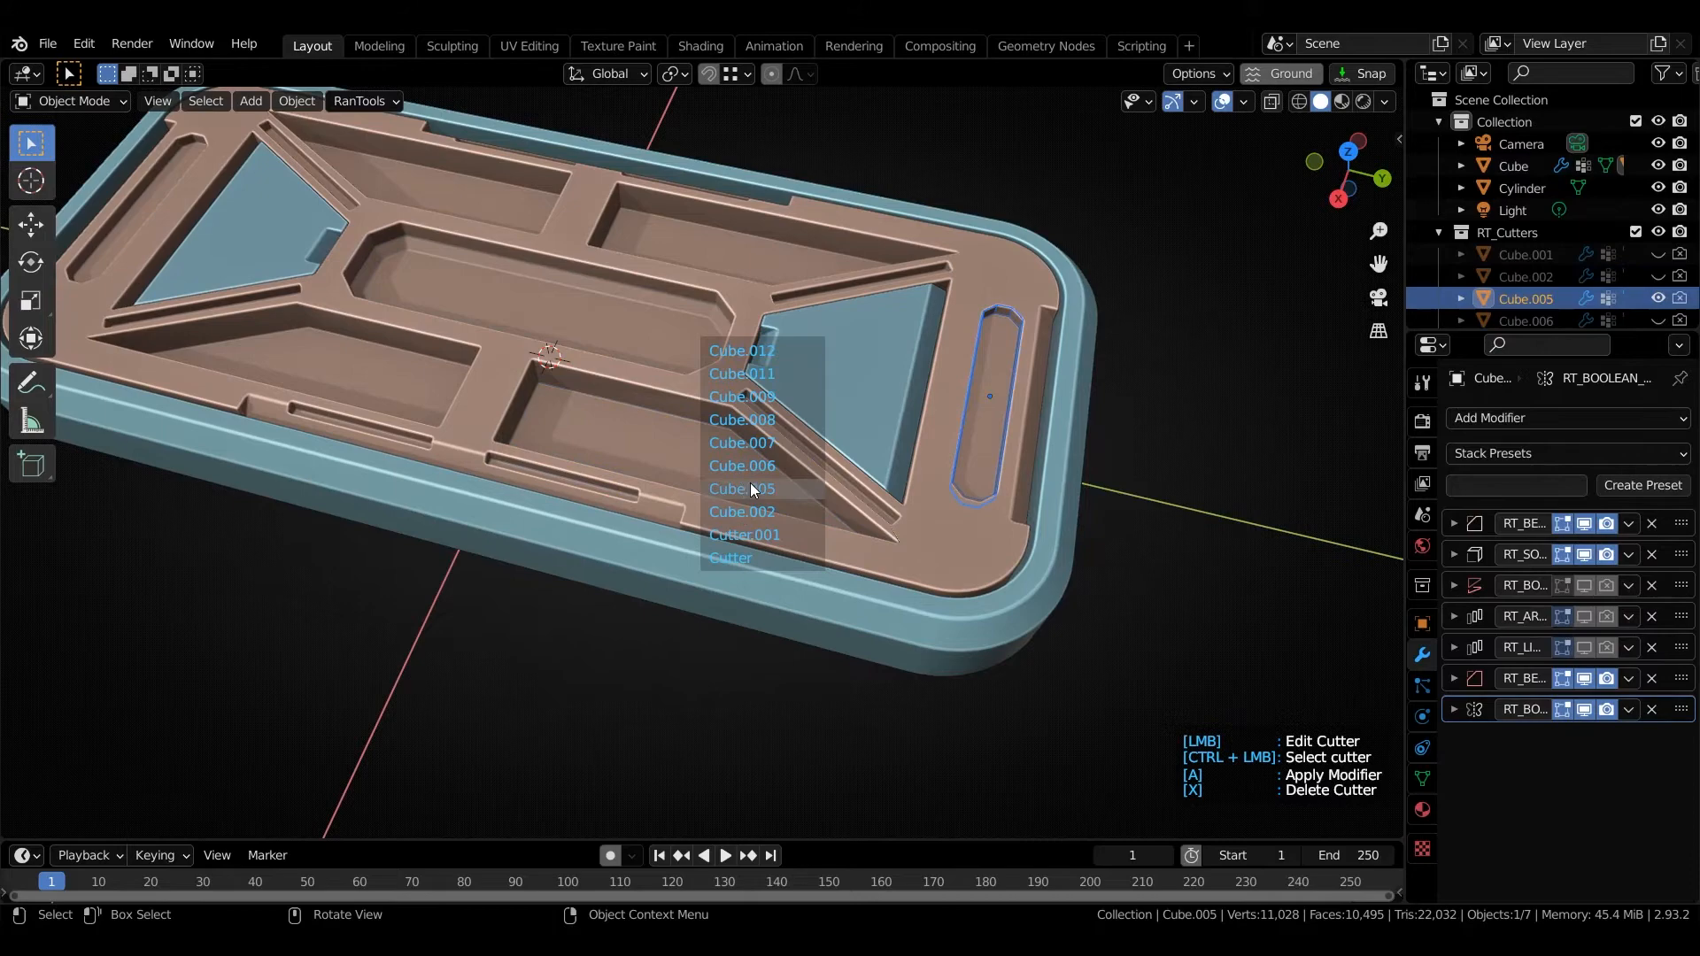
{"action": "left_click", "coordinate": [742, 487]}
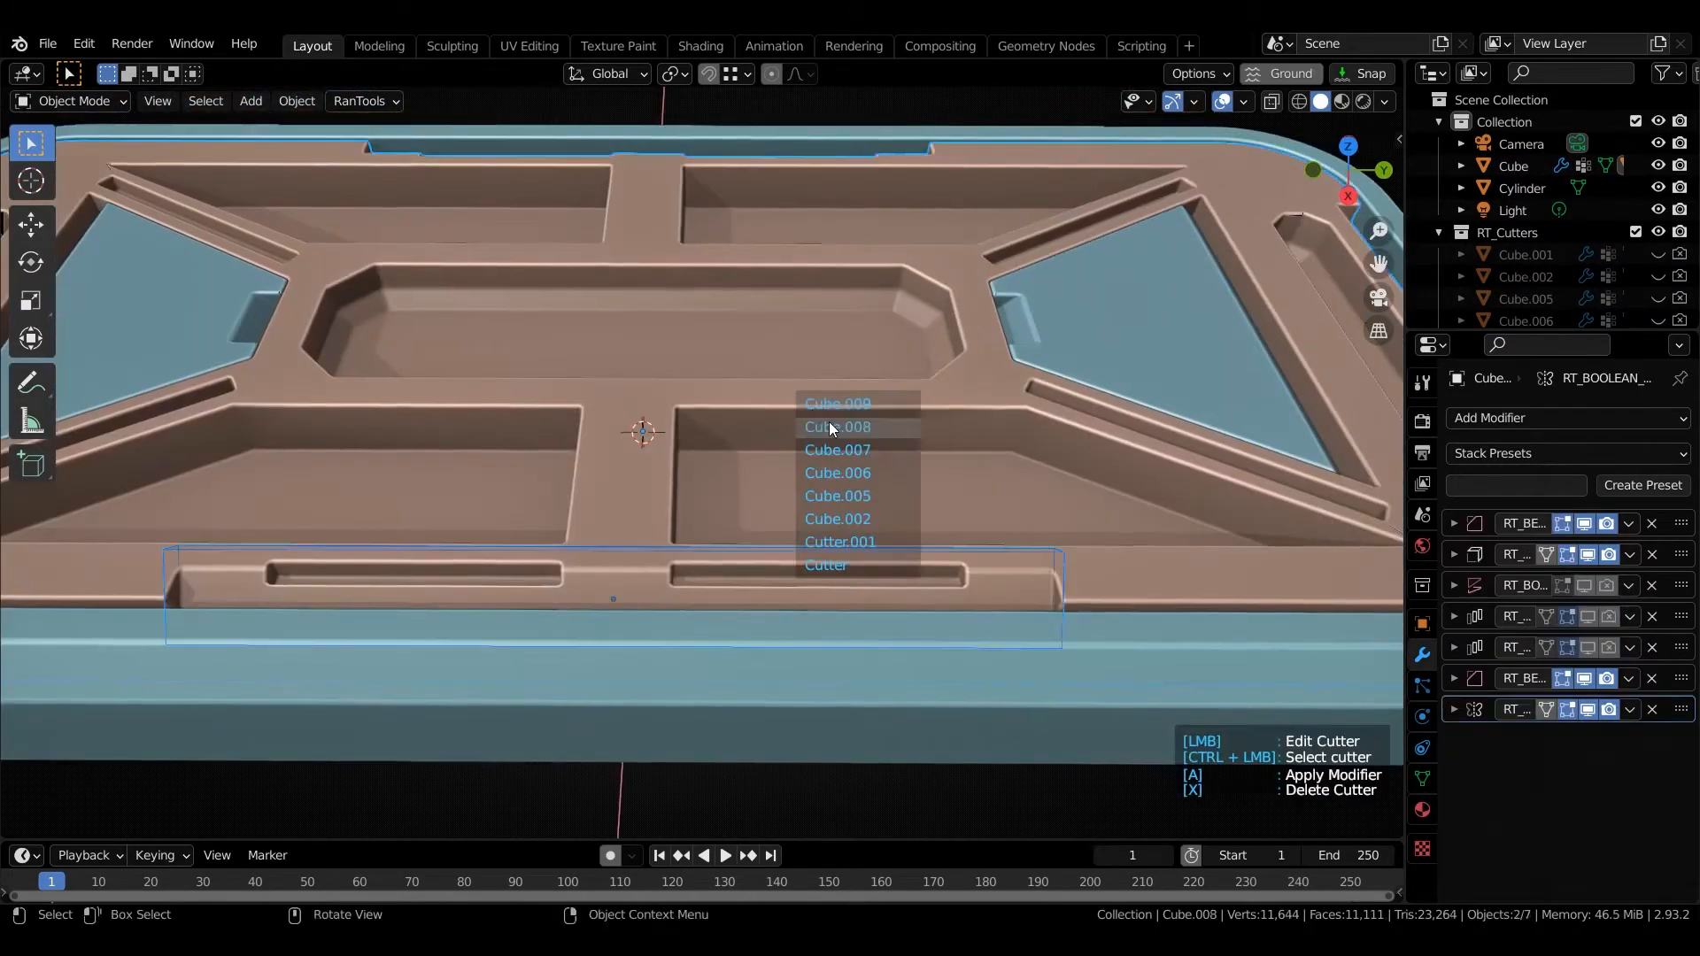
{"action": "left_click", "coordinate": [839, 541]}
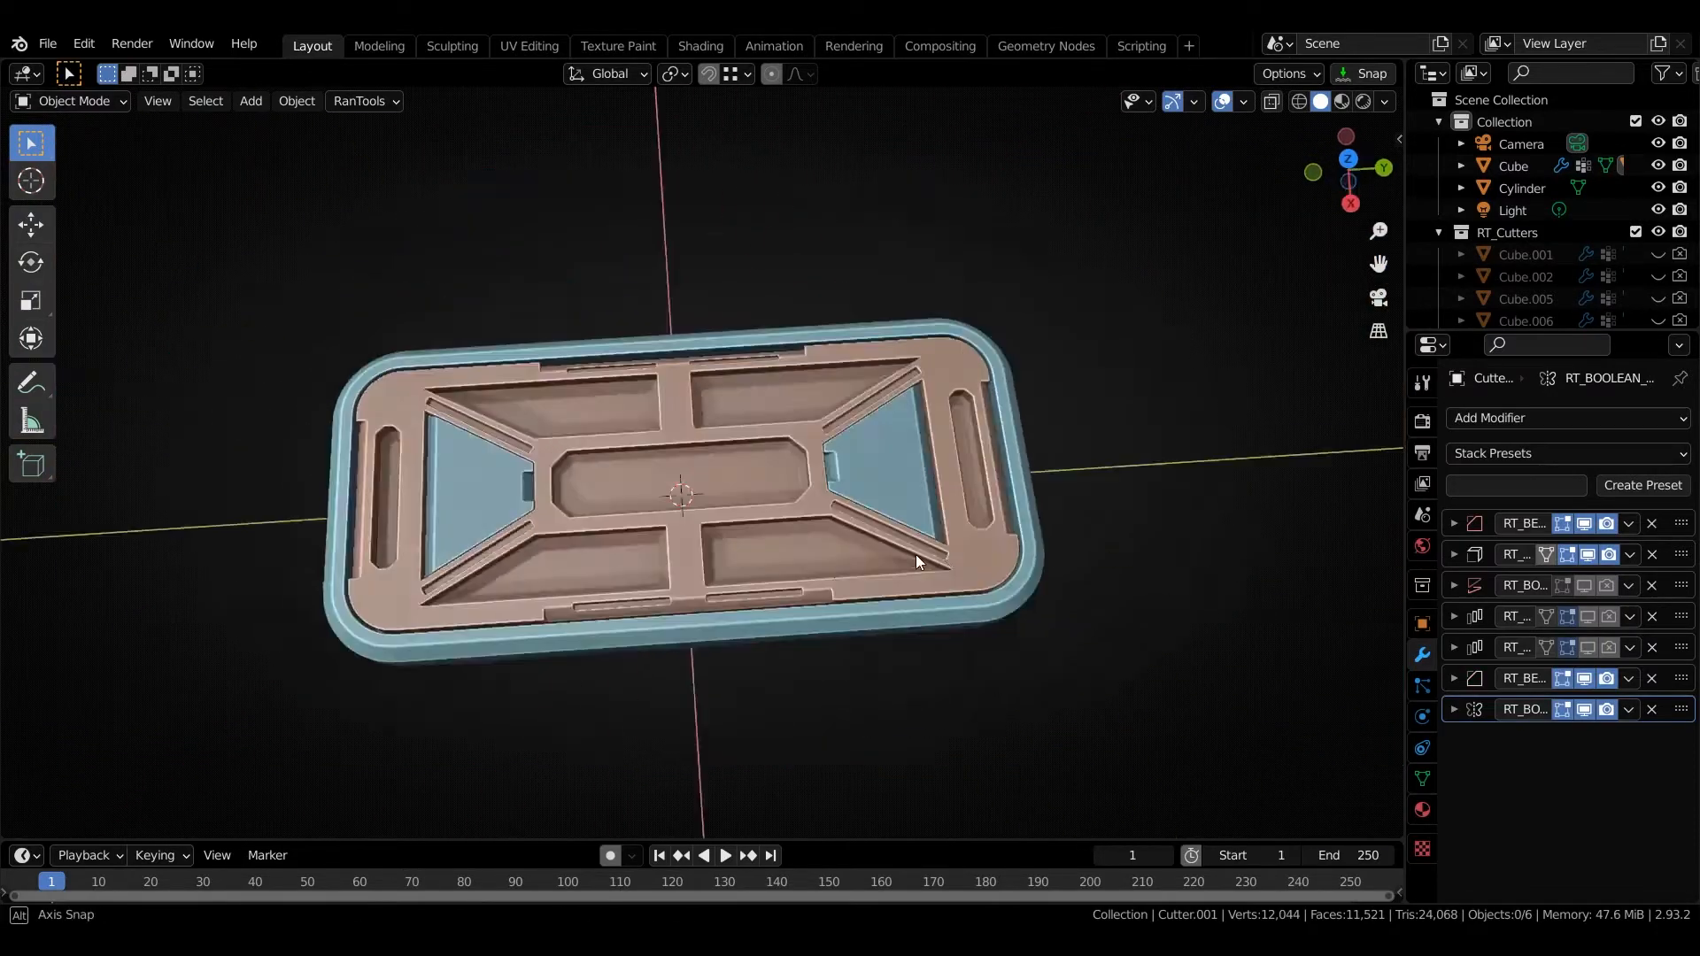
Step: Turn the curve into Multiple Wires with Count 3, separation and end caps
{"action": "left_click_drag", "start_coordinate": [916, 561], "coordinate": [811, 532]}
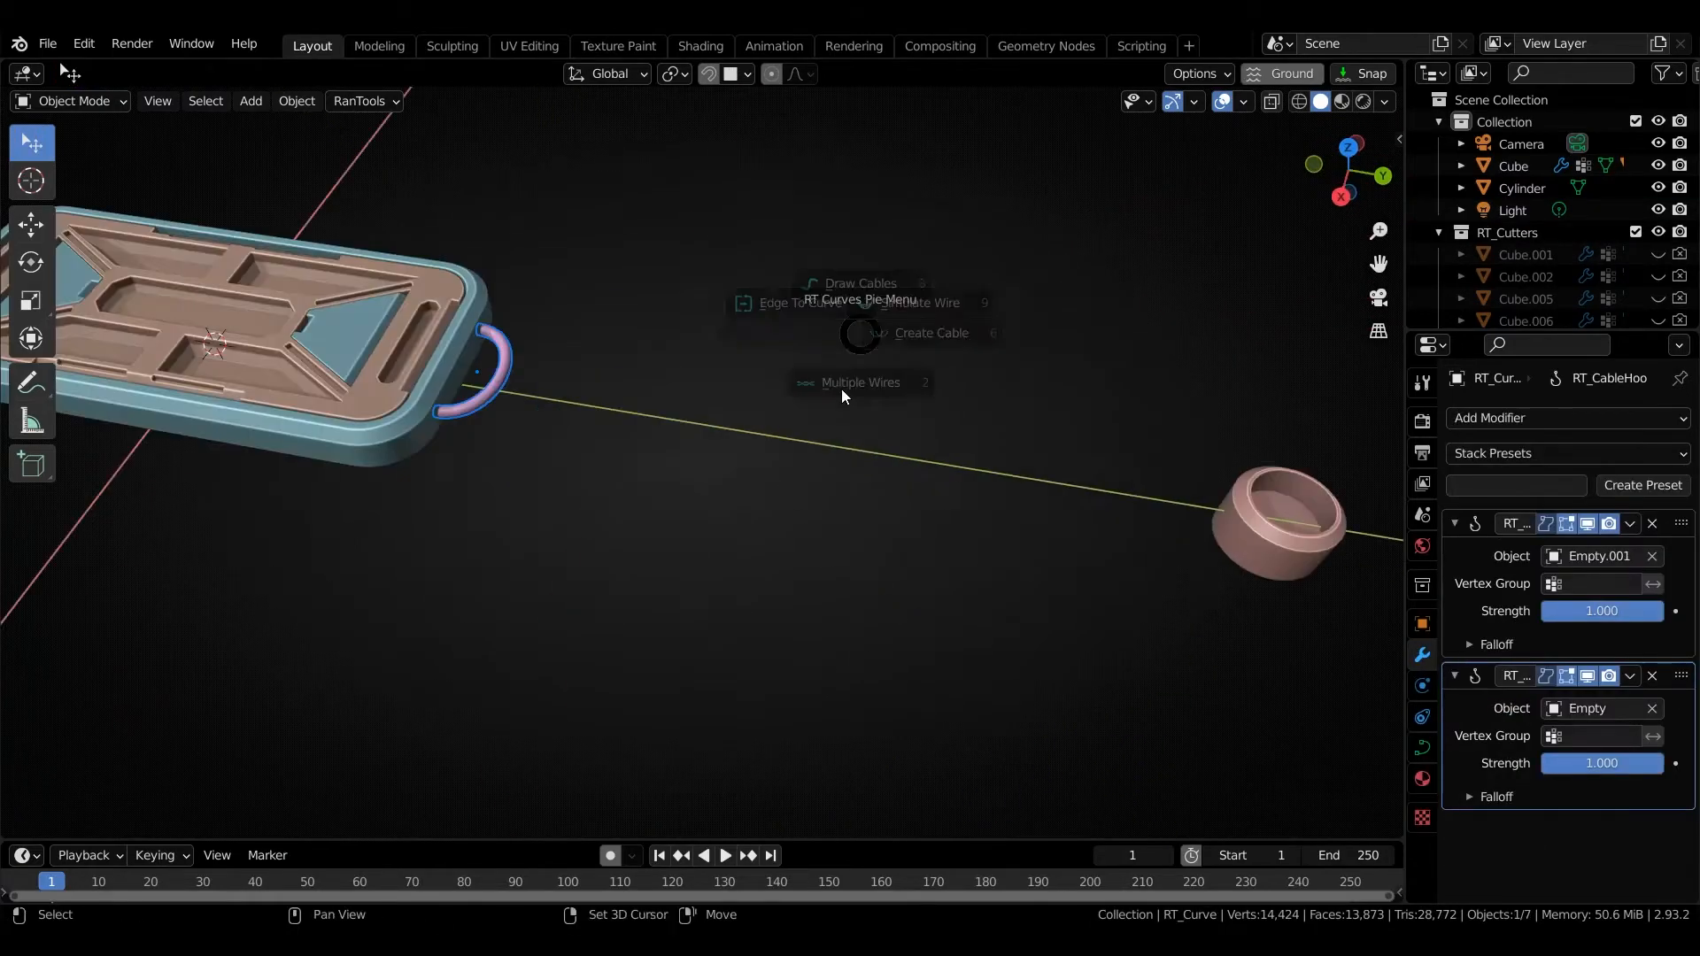
{"action": "left_click", "coordinate": [860, 381]}
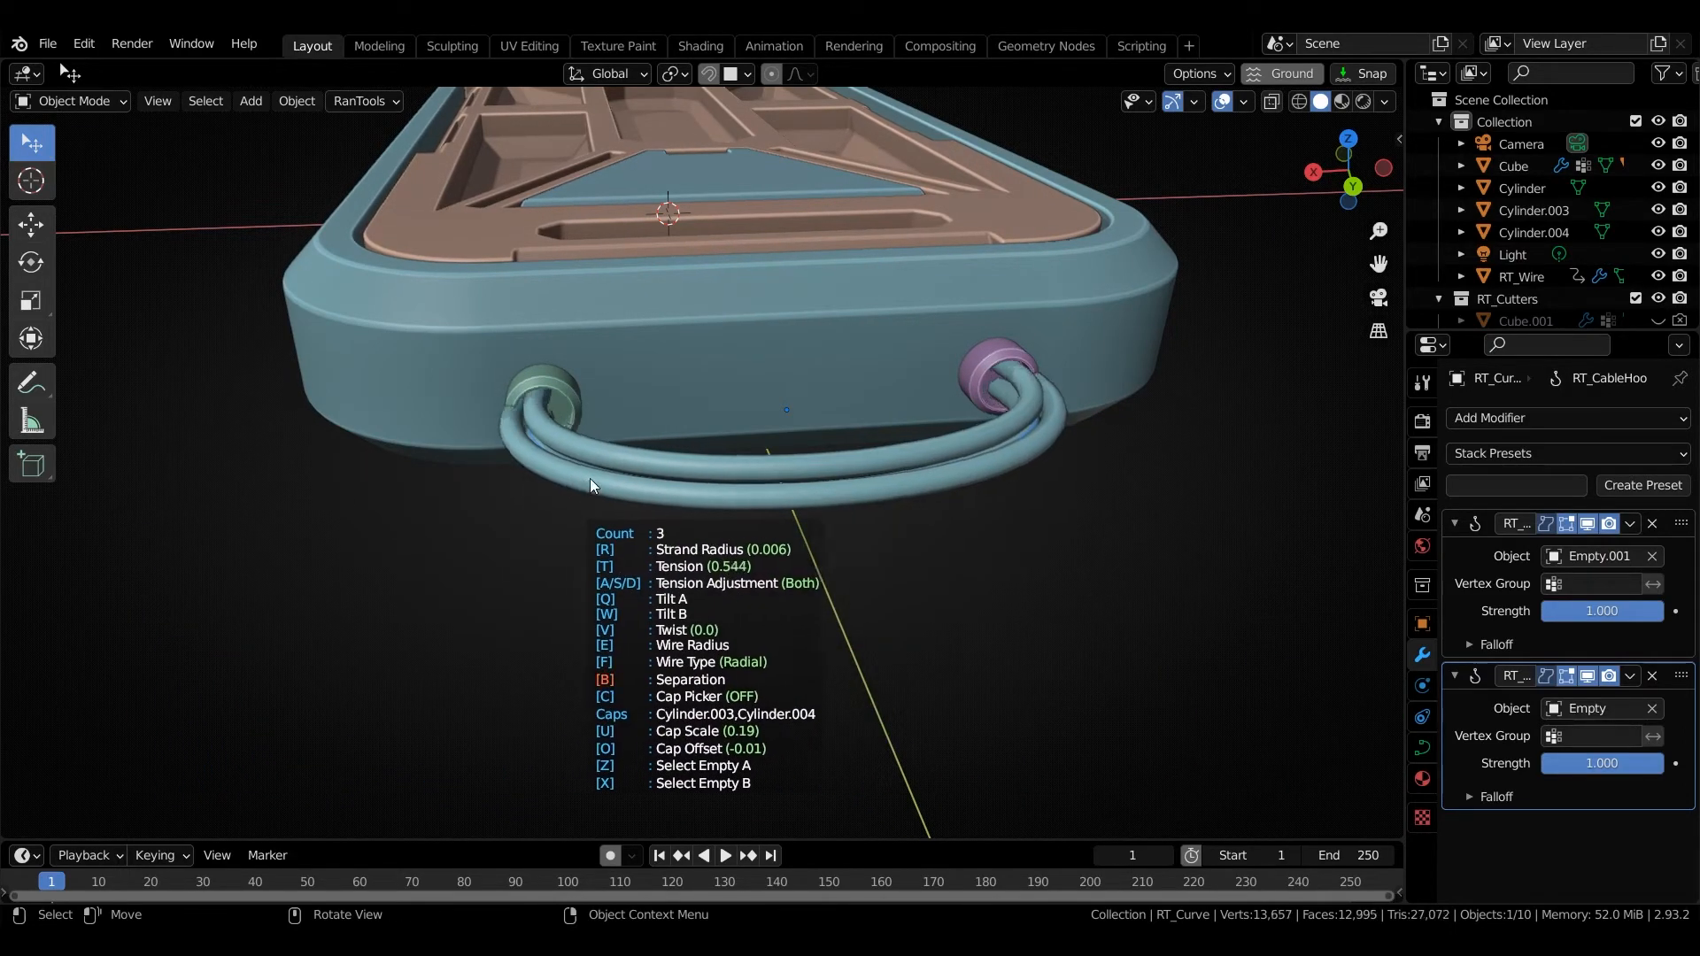
{"action": "left_click", "coordinate": [363, 101]}
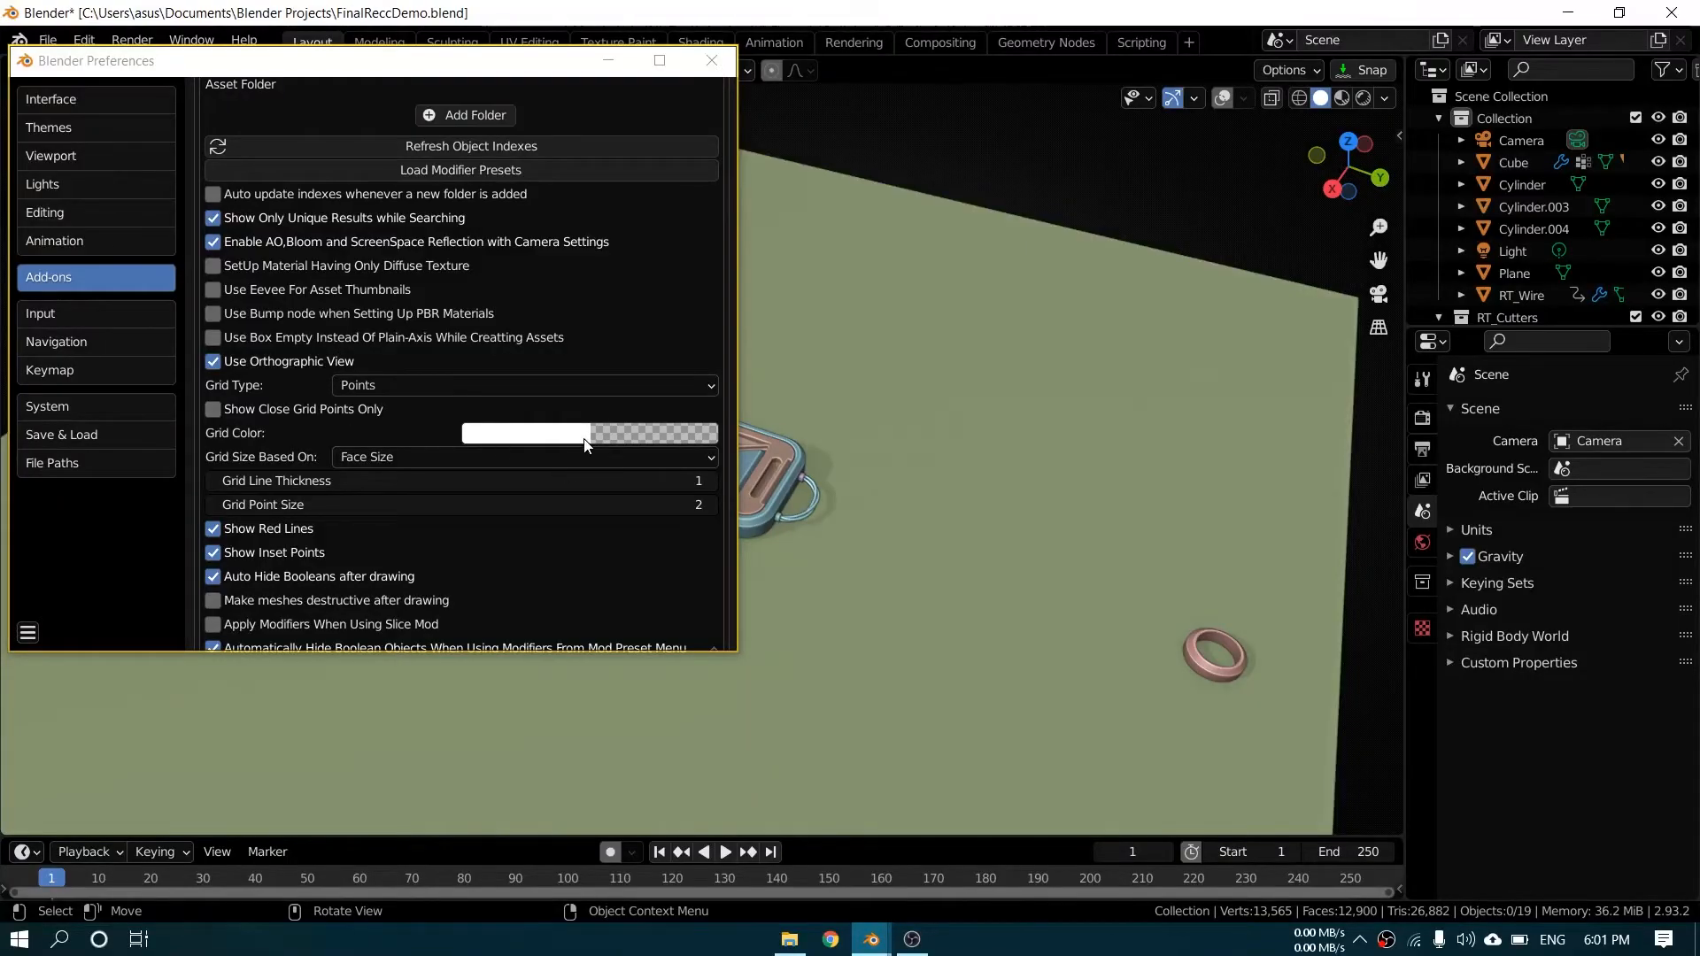
Step: Set the RanTools grid to yellow, sized by Dimensions, with Show Red Lines unchecked
{"action": "left_click", "coordinate": [526, 433]}
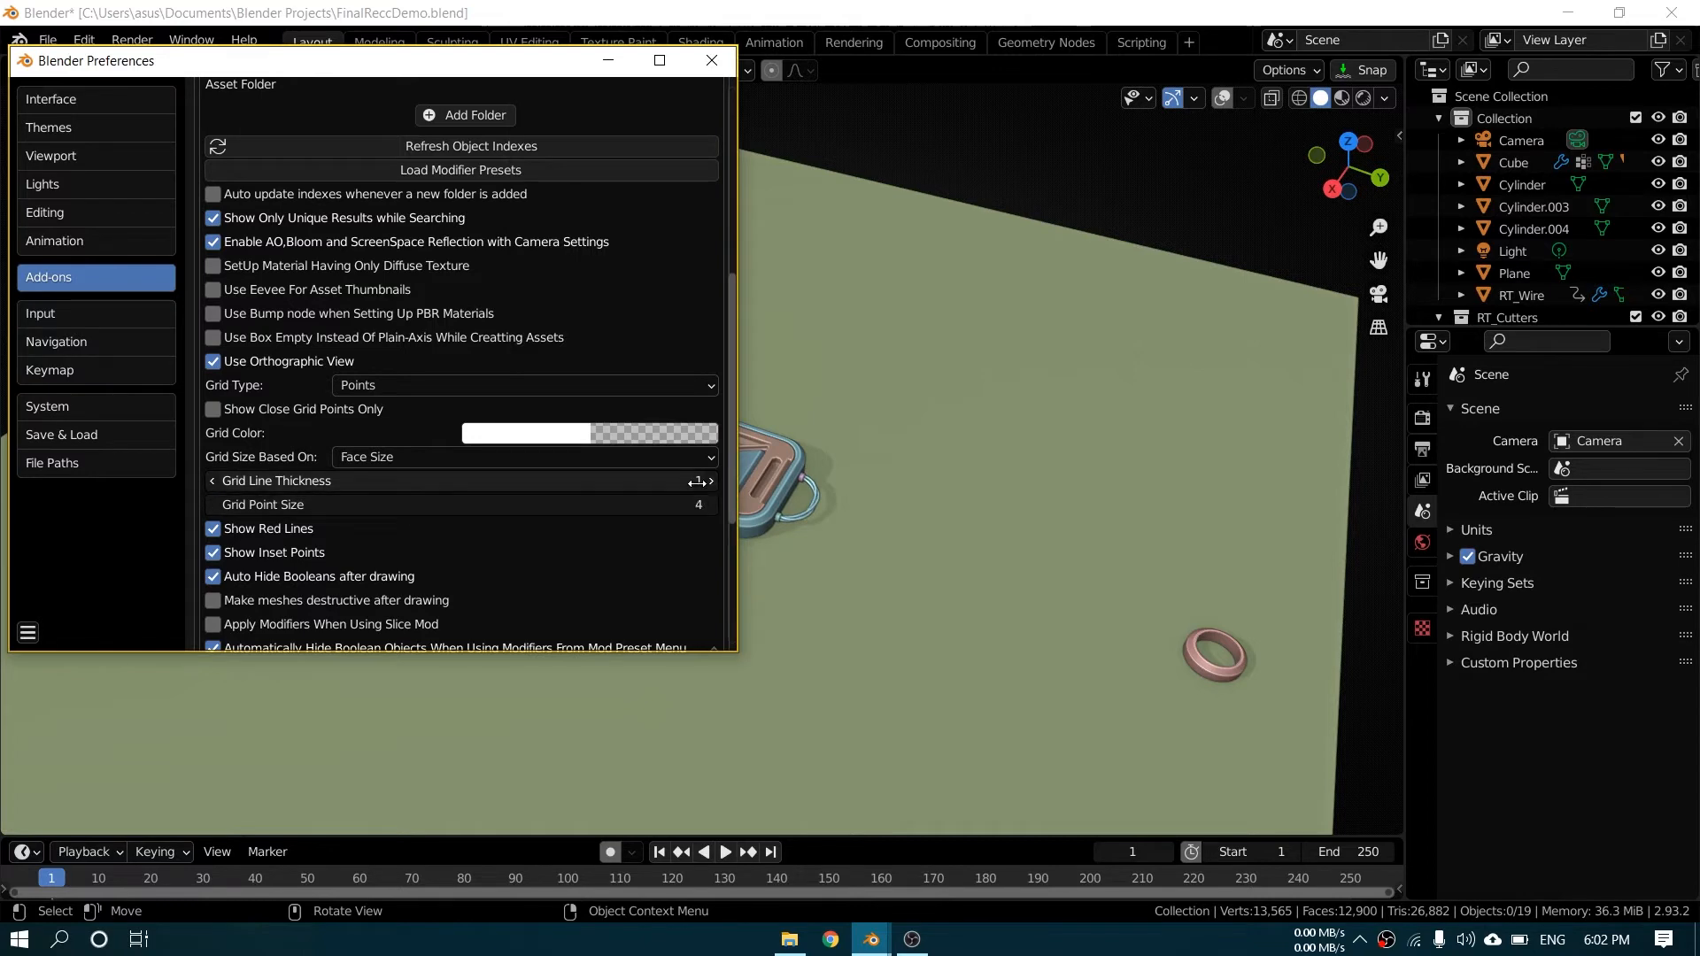
{"action": "left_click", "coordinate": [523, 456]}
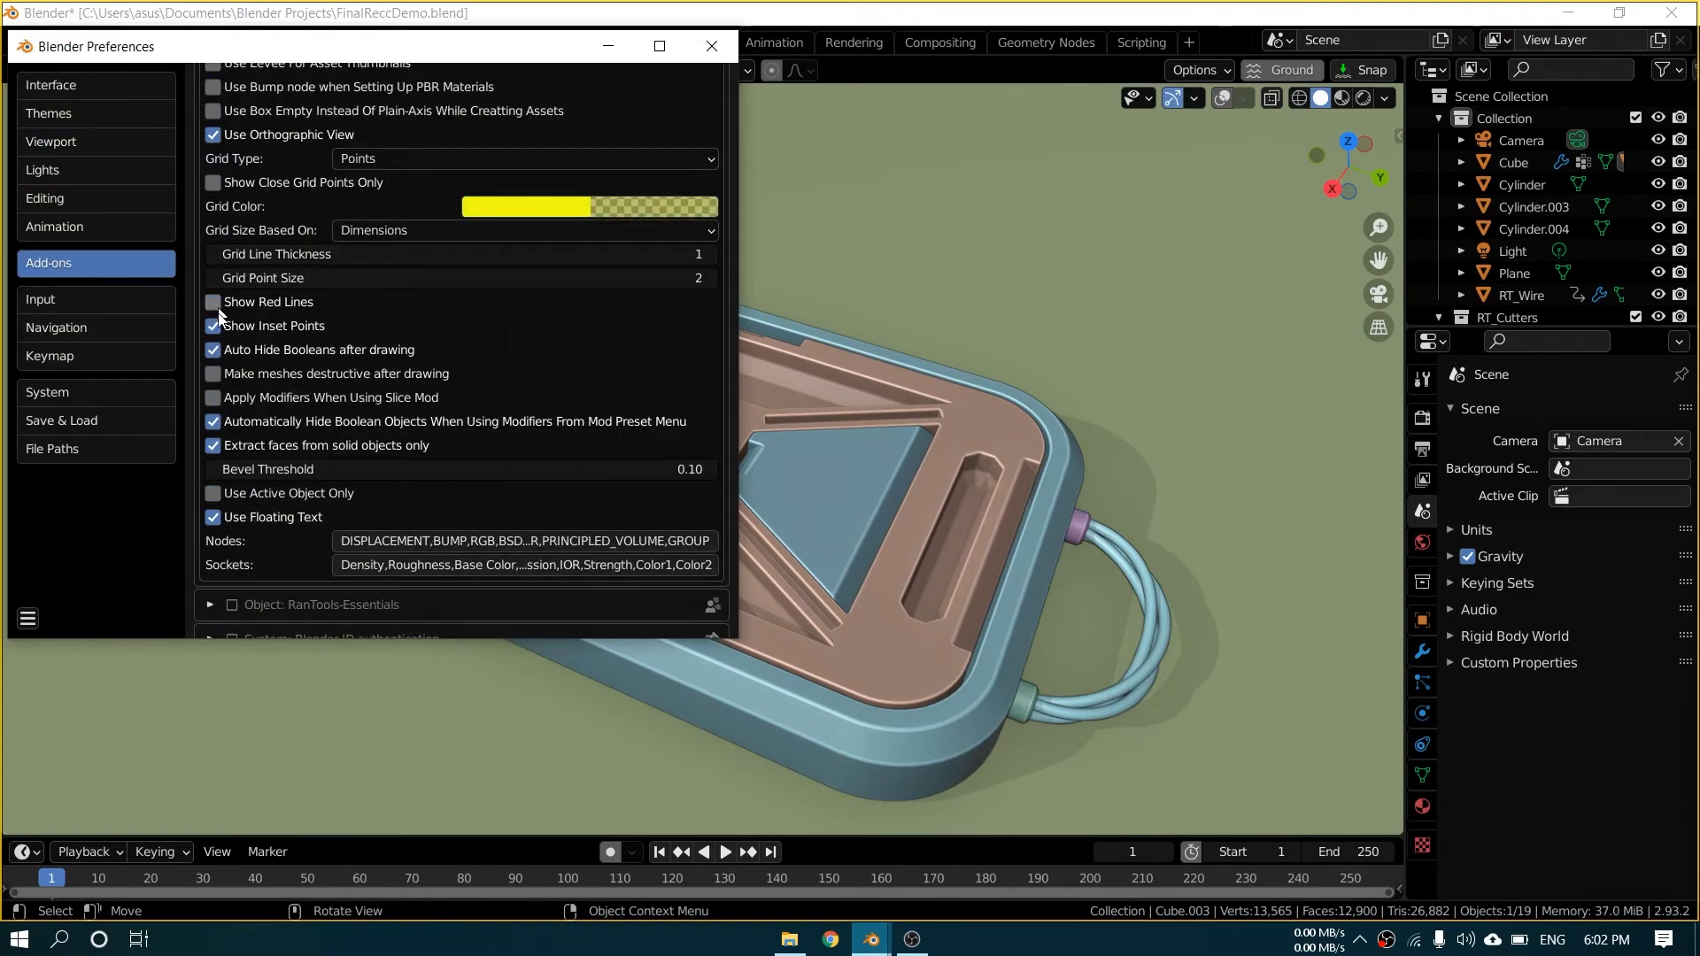
{"action": "left_click", "coordinate": [710, 45]}
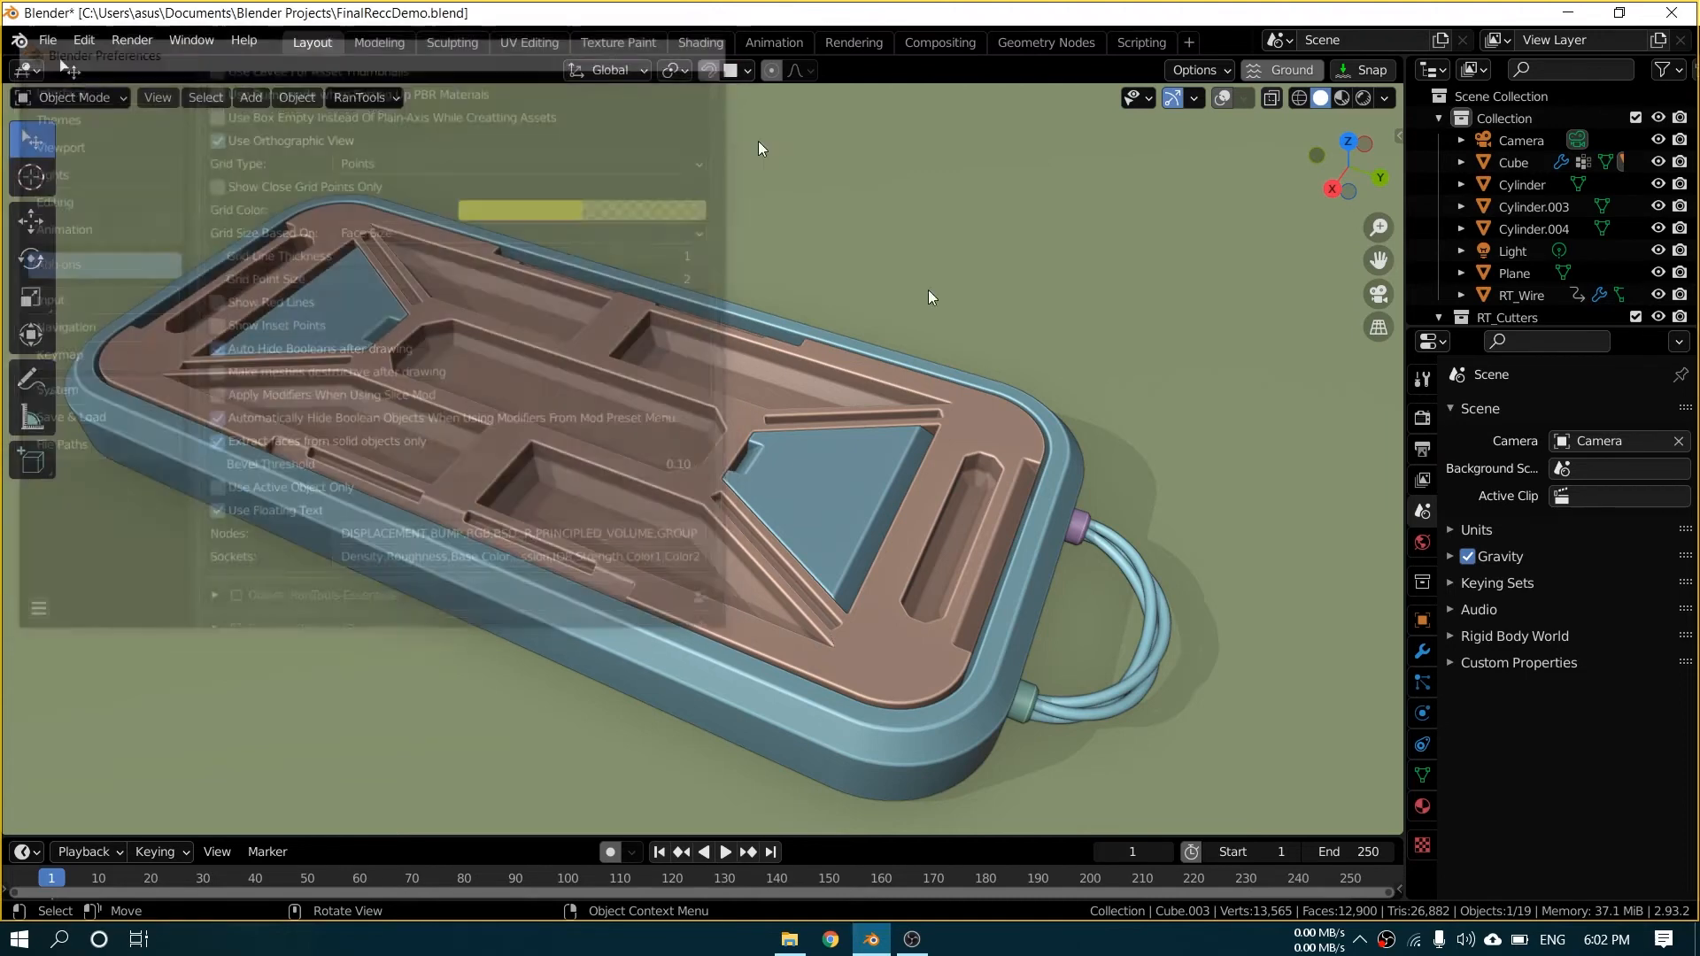